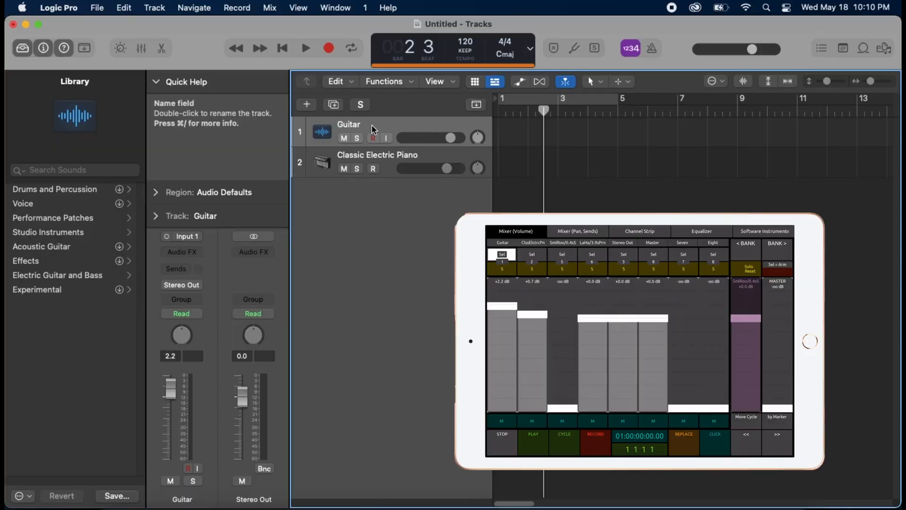
# Select the Classic Electric Piano track so the iPad mixer follows it, then reach the Track menu
pyautogui.click(373, 168)
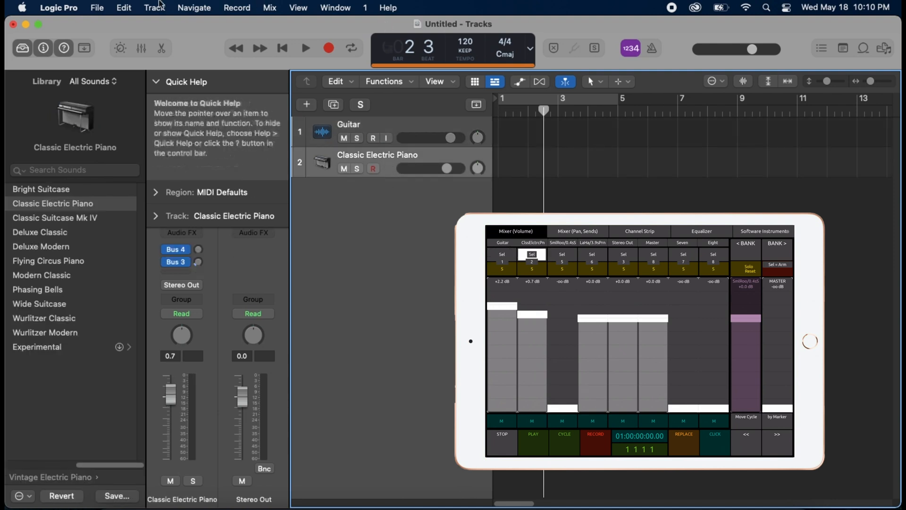
pyautogui.click(154, 8)
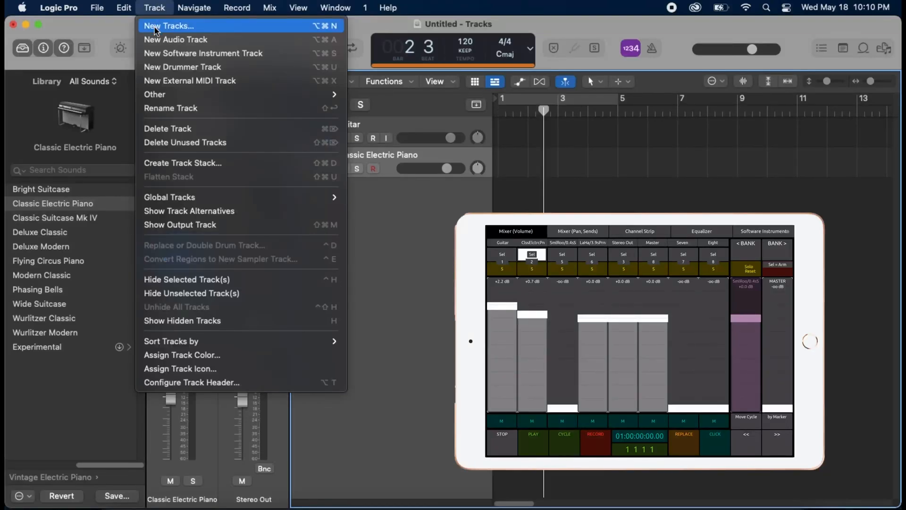
# Create a Guitar 1 track with the Brit and Clean patch and lower its volume to -10.7 dB
pyautogui.click(169, 26)
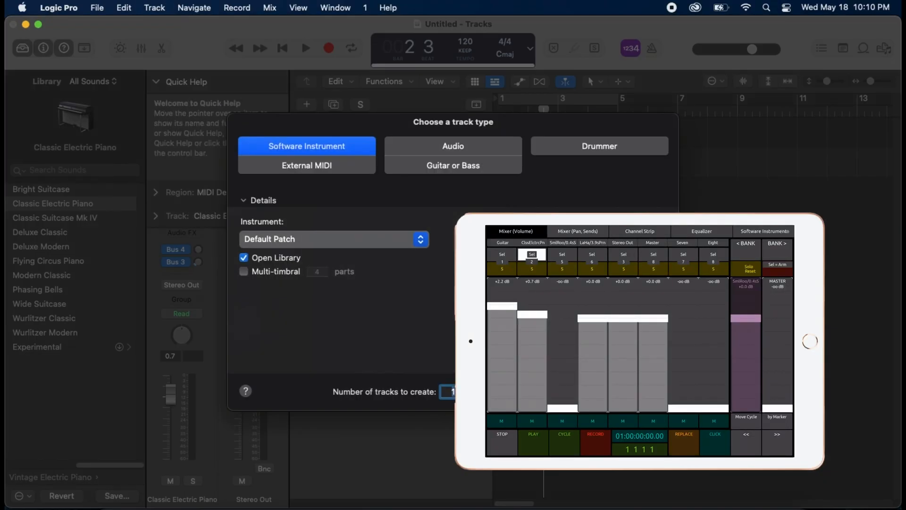
pyautogui.click(452, 165)
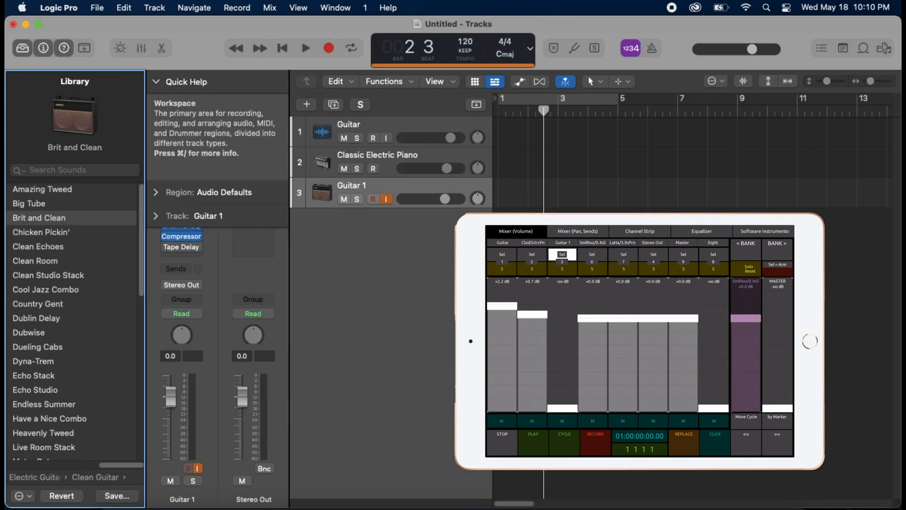
pyautogui.moveTo(562, 318); pyautogui.dragTo(561, 359)
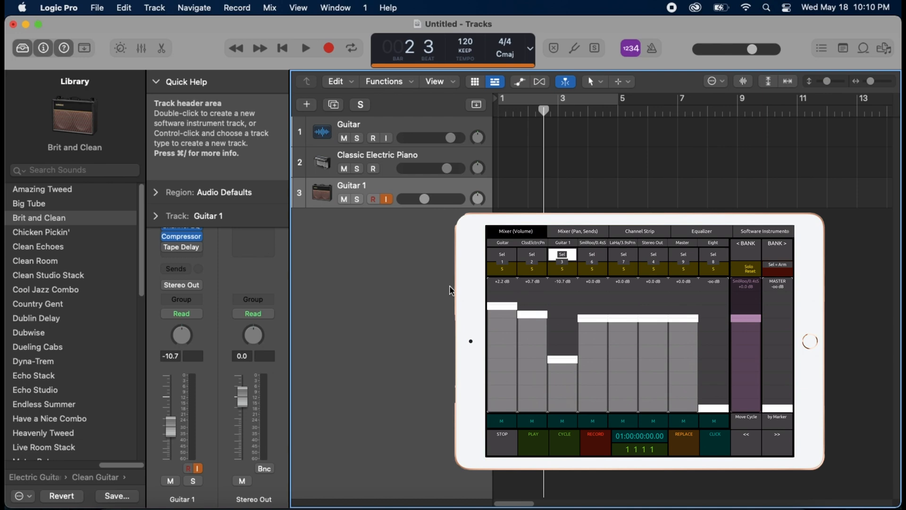
# Switch the iPad TouchOSC template to the Mixer (Pan, Sends) page
pyautogui.click(576, 232)
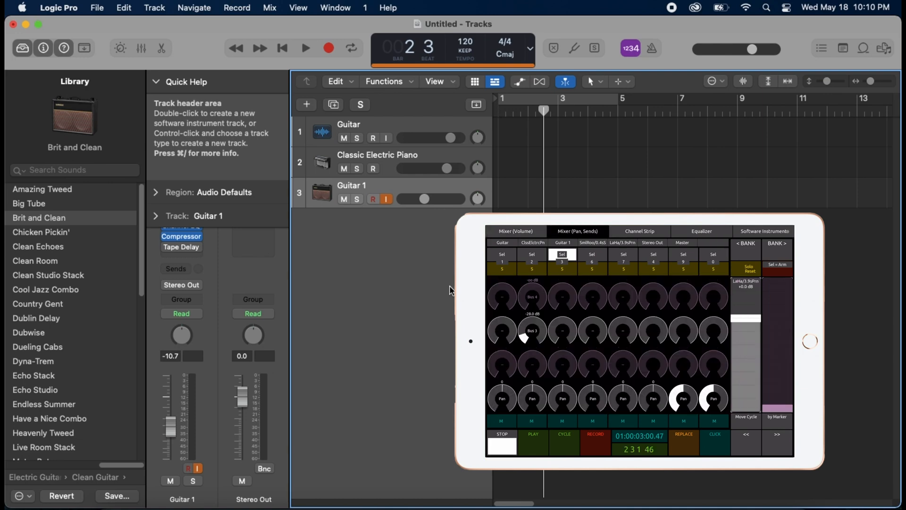